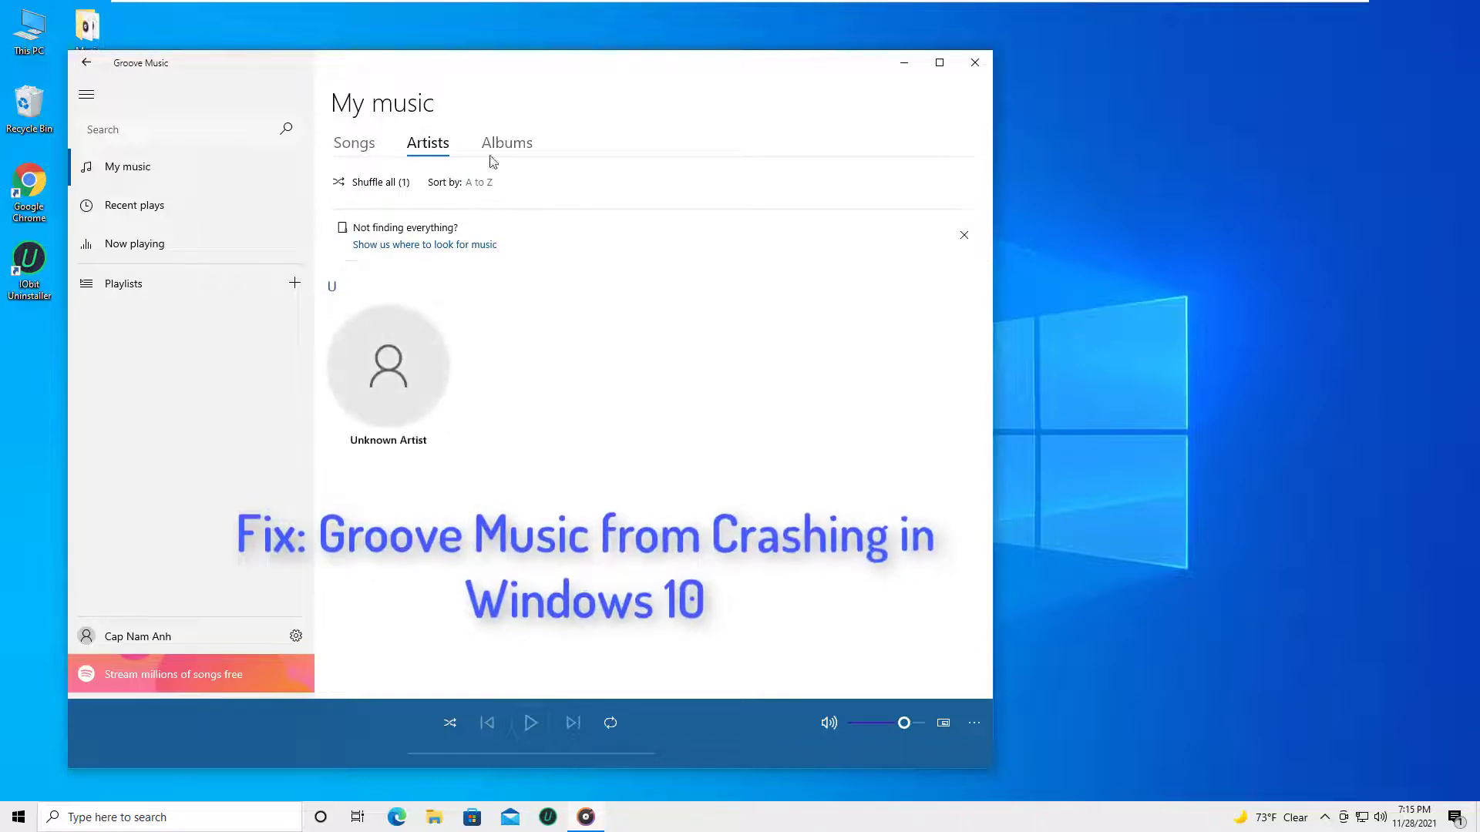
Close the Groove Music window and bring up the taskbar context menu
{"action": "left_click", "coordinate": [354, 142]}
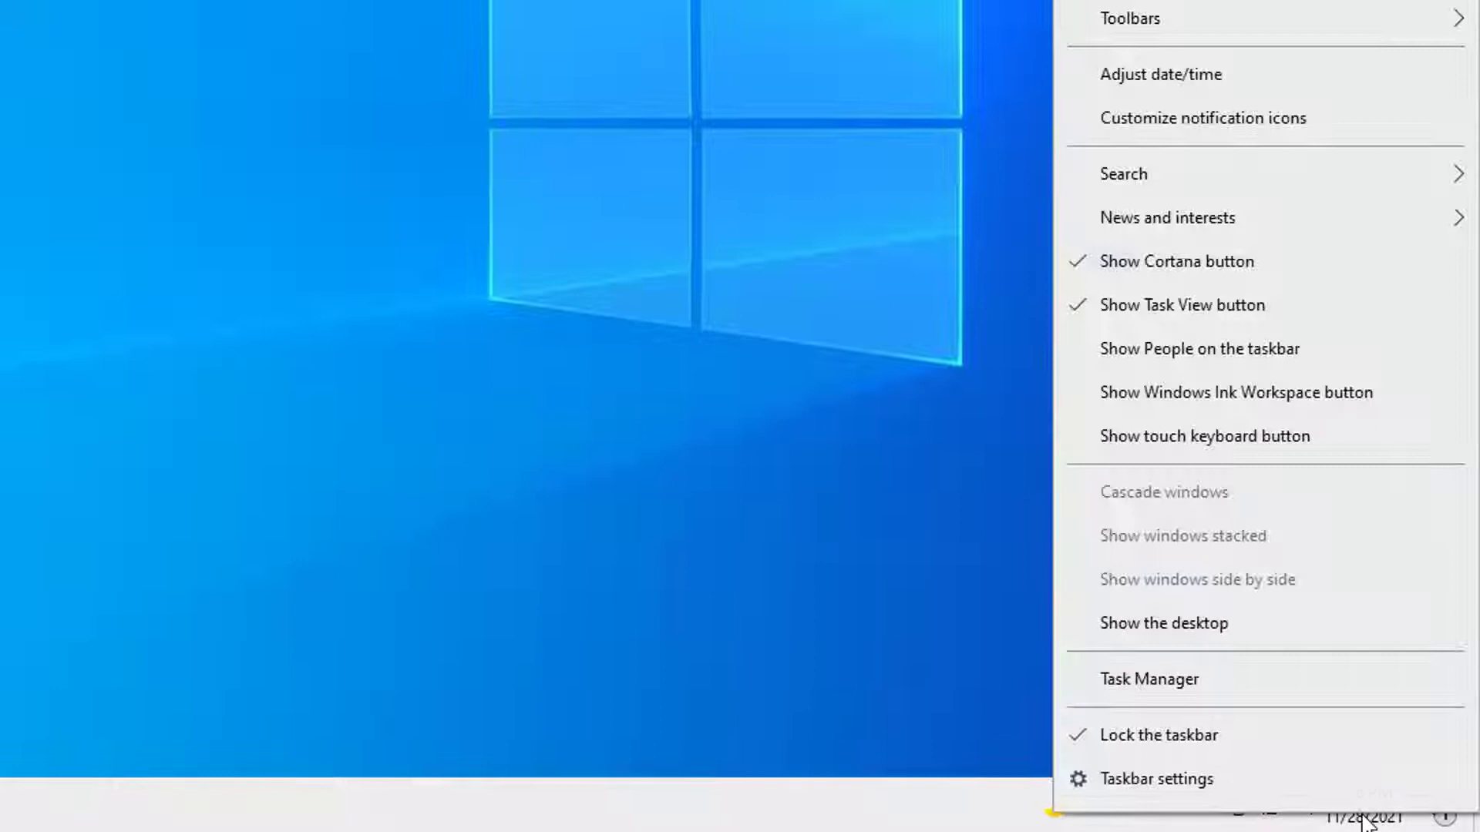
{"action": "mouse_move", "coordinate": [1347, 489]}
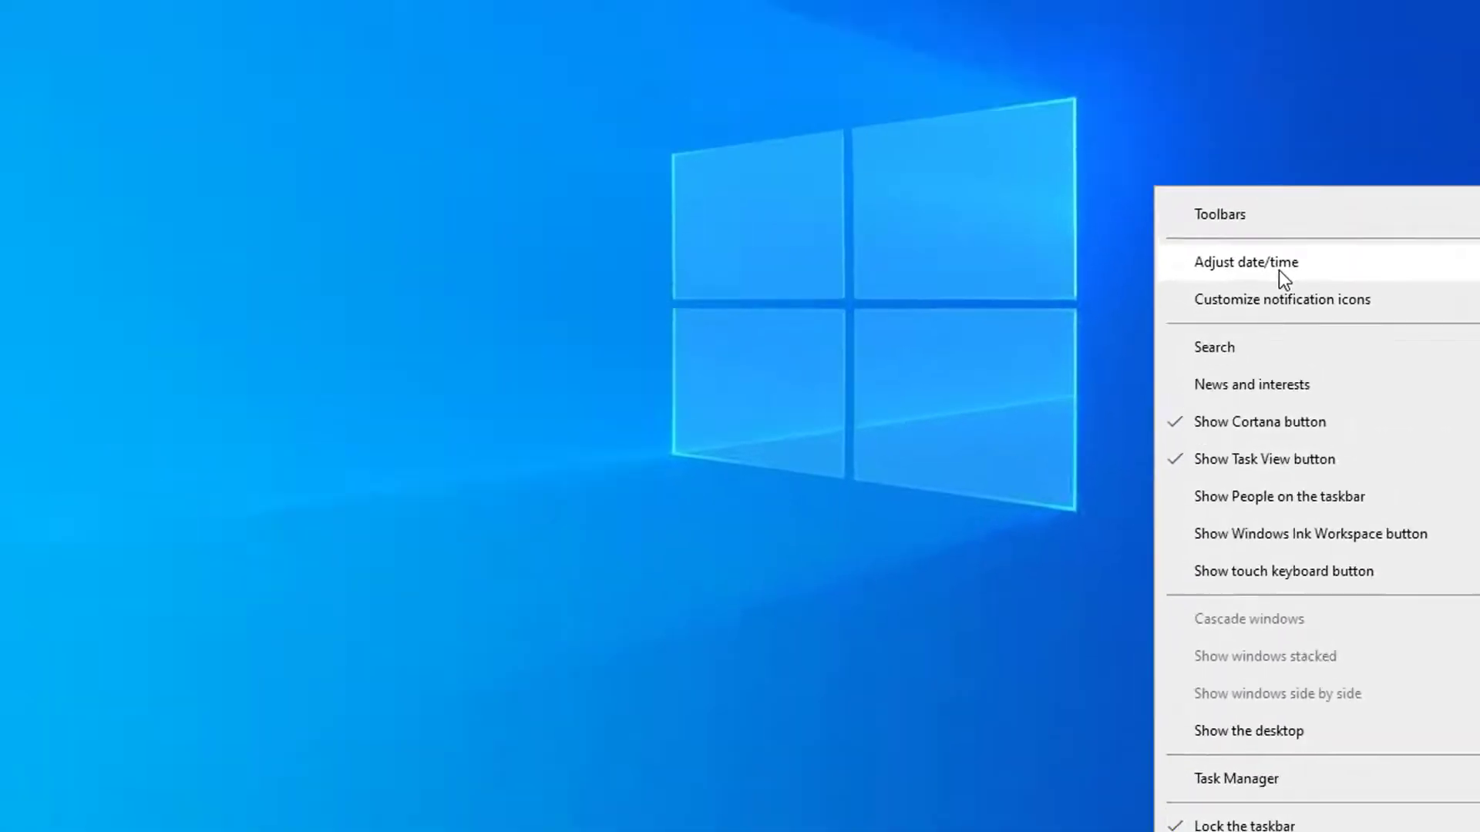
Turn off automatic time; set November 28, 2021, 7:39 PM, Bangkok, Hanoi, Jakarta time zone
{"action": "left_click", "coordinate": [1245, 262]}
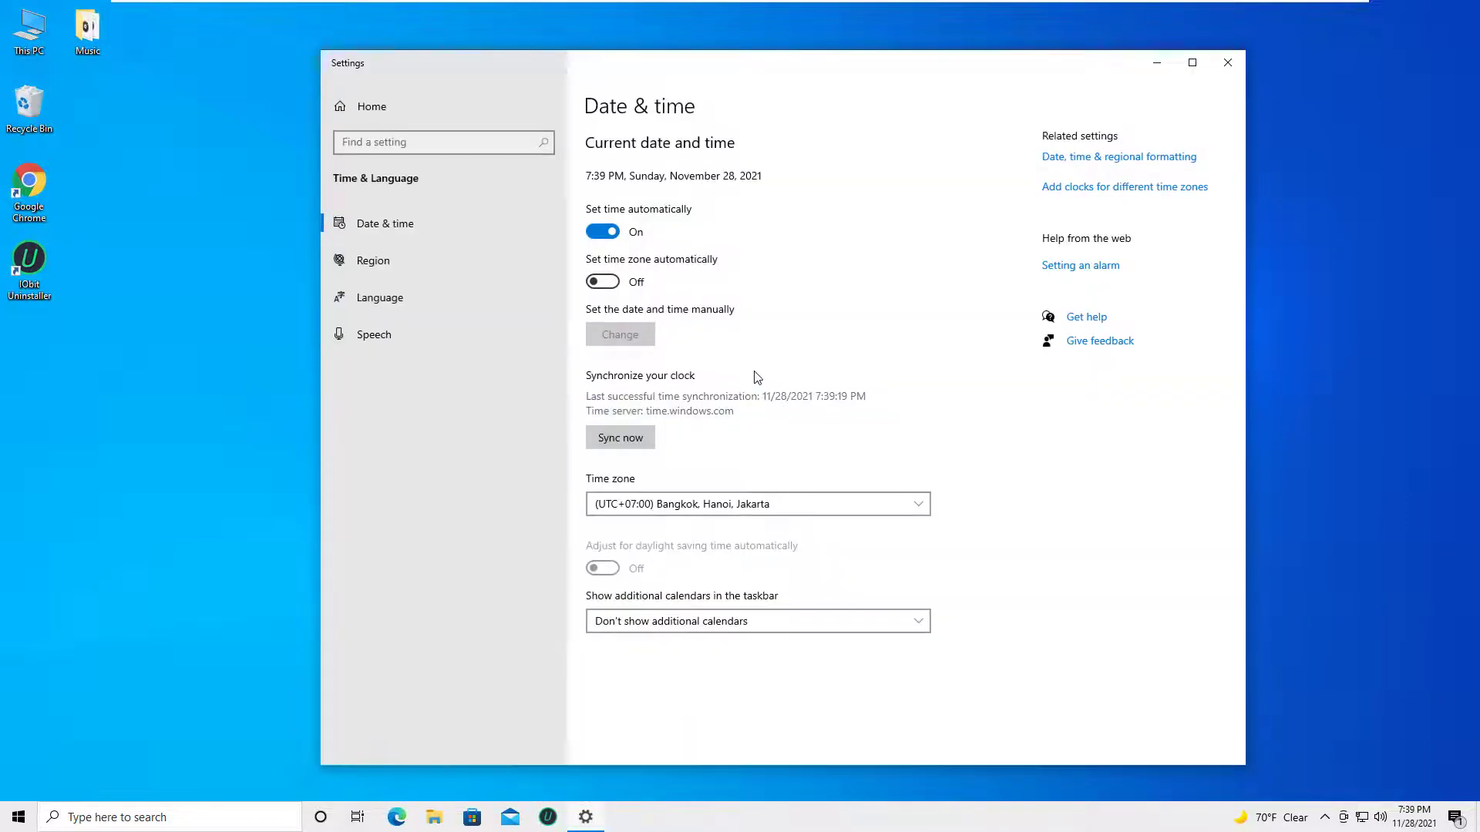
{"action": "left_click", "coordinate": [602, 232]}
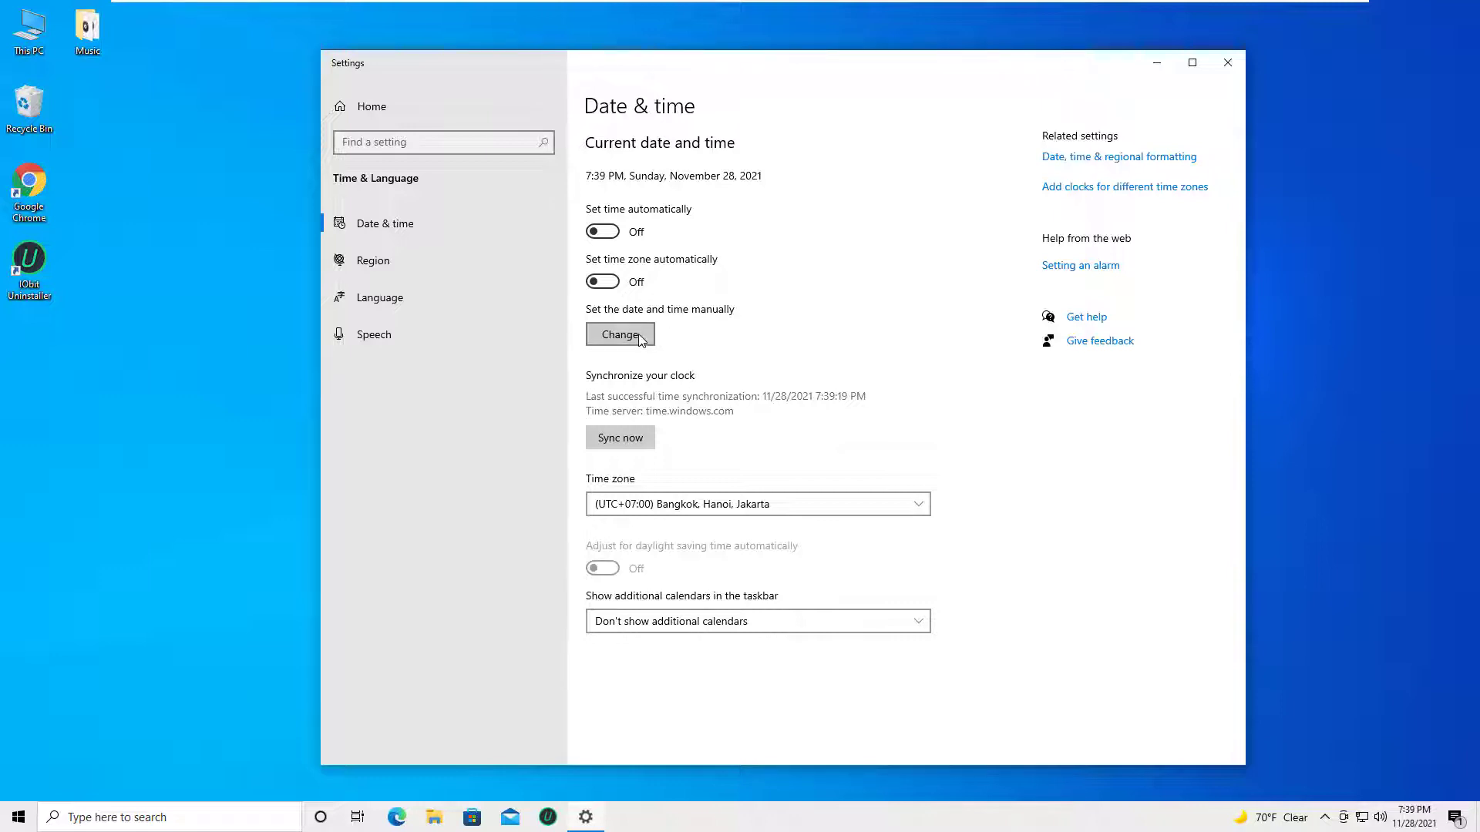
{"action": "left_click", "coordinate": [619, 333]}
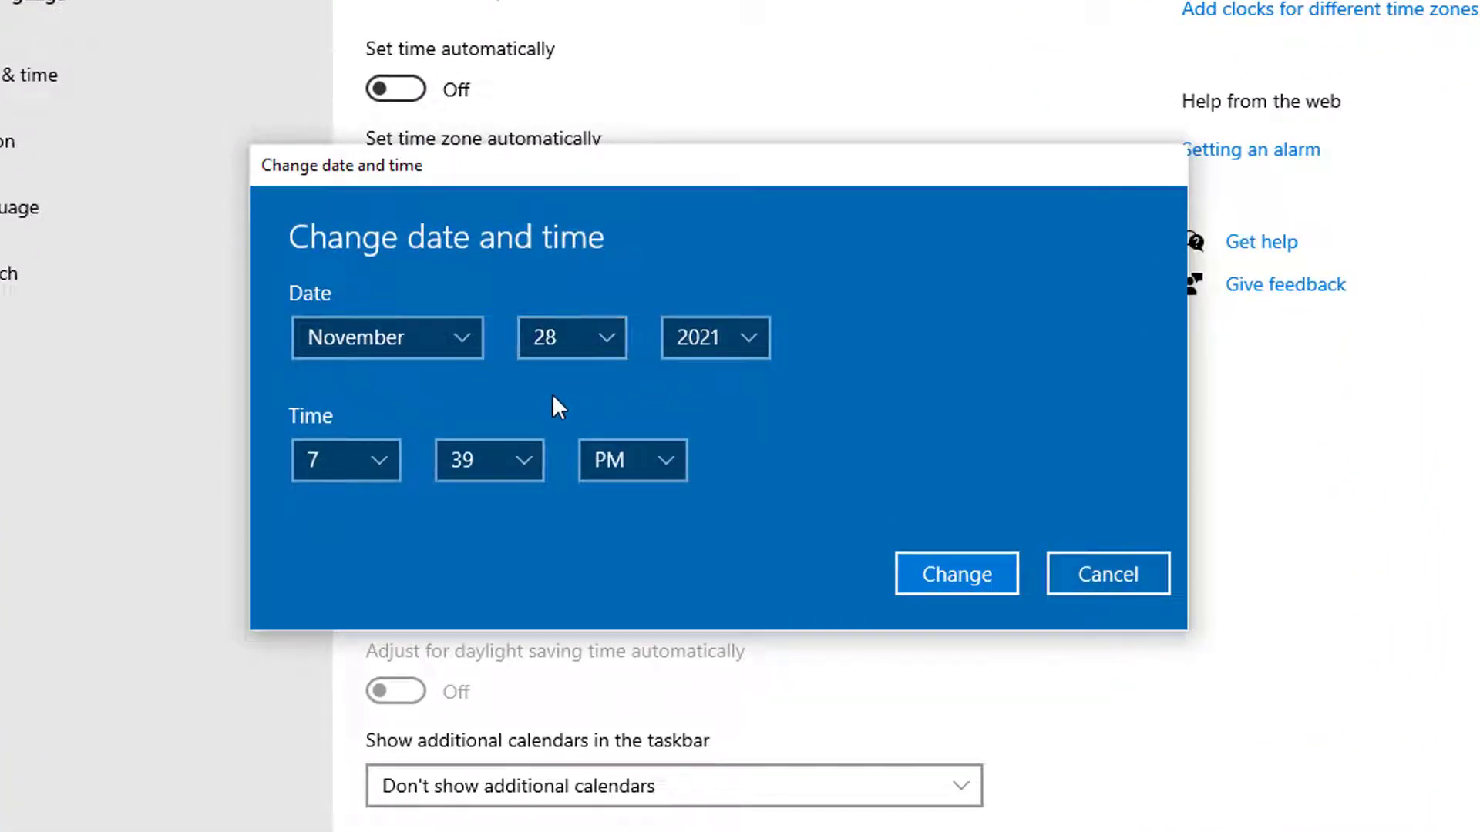
{"action": "left_click", "coordinate": [386, 337]}
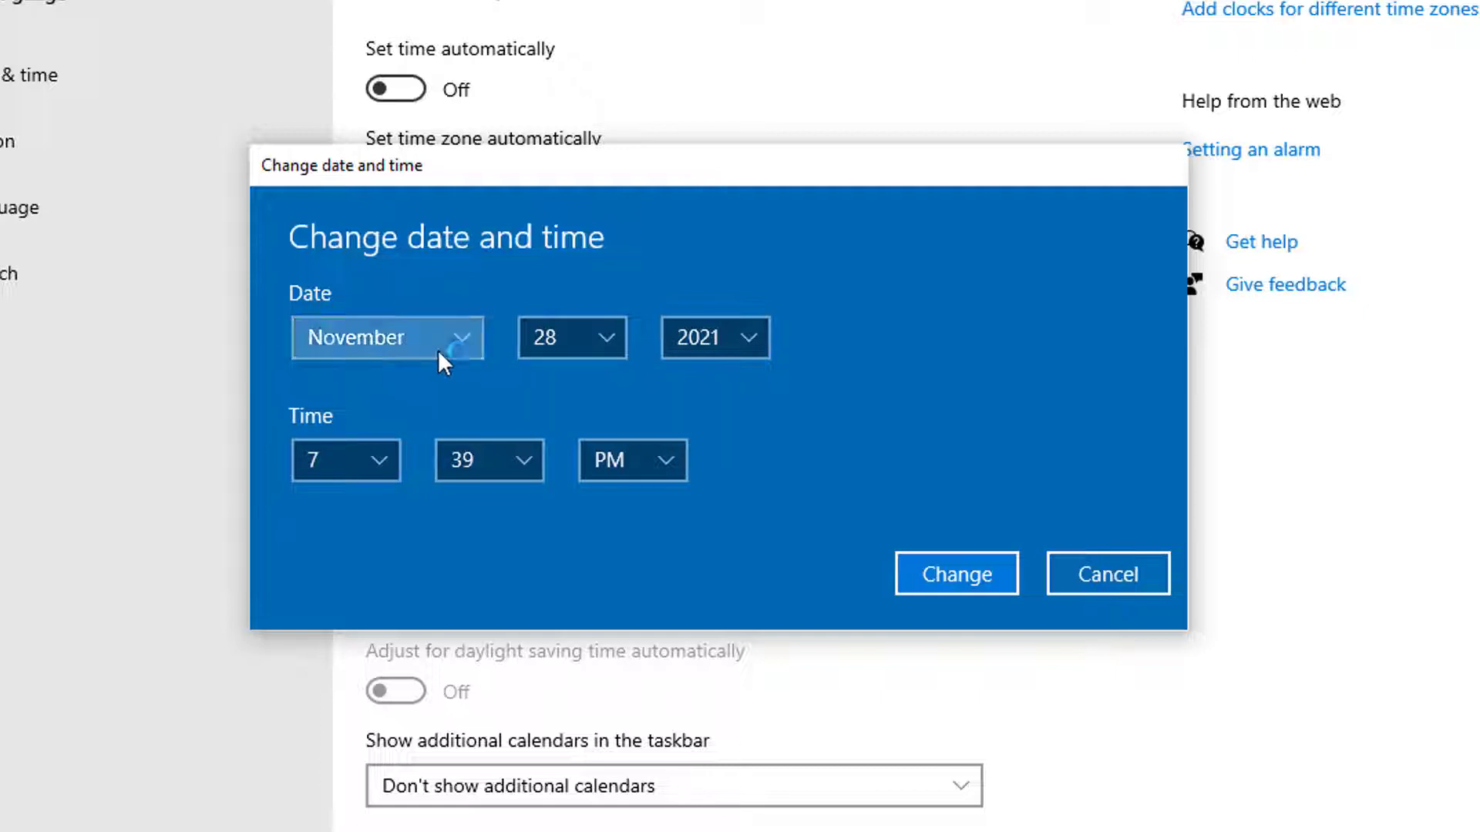
{"action": "left_click", "coordinate": [571, 336]}
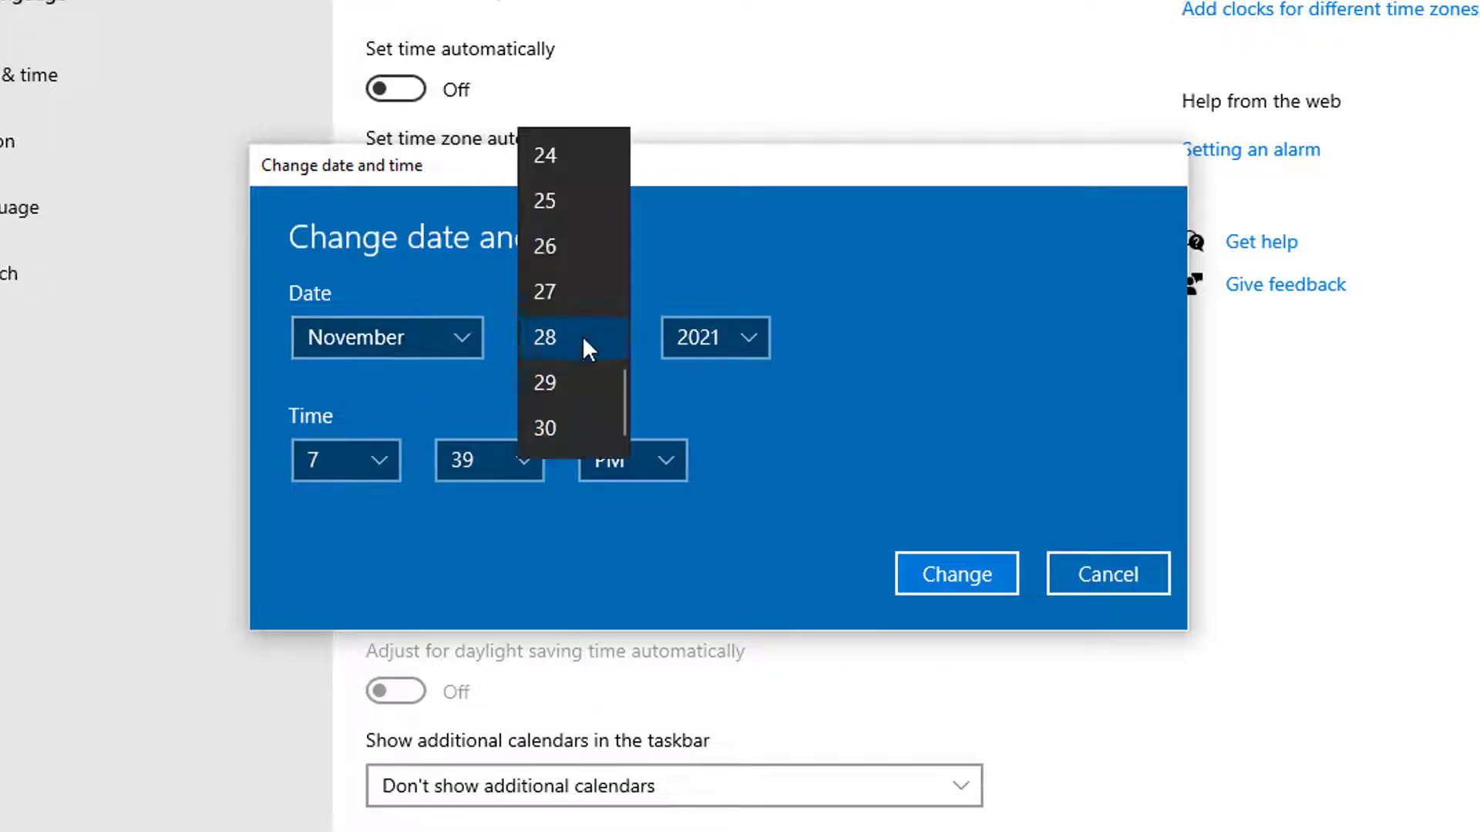
{"action": "left_click", "coordinate": [572, 338]}
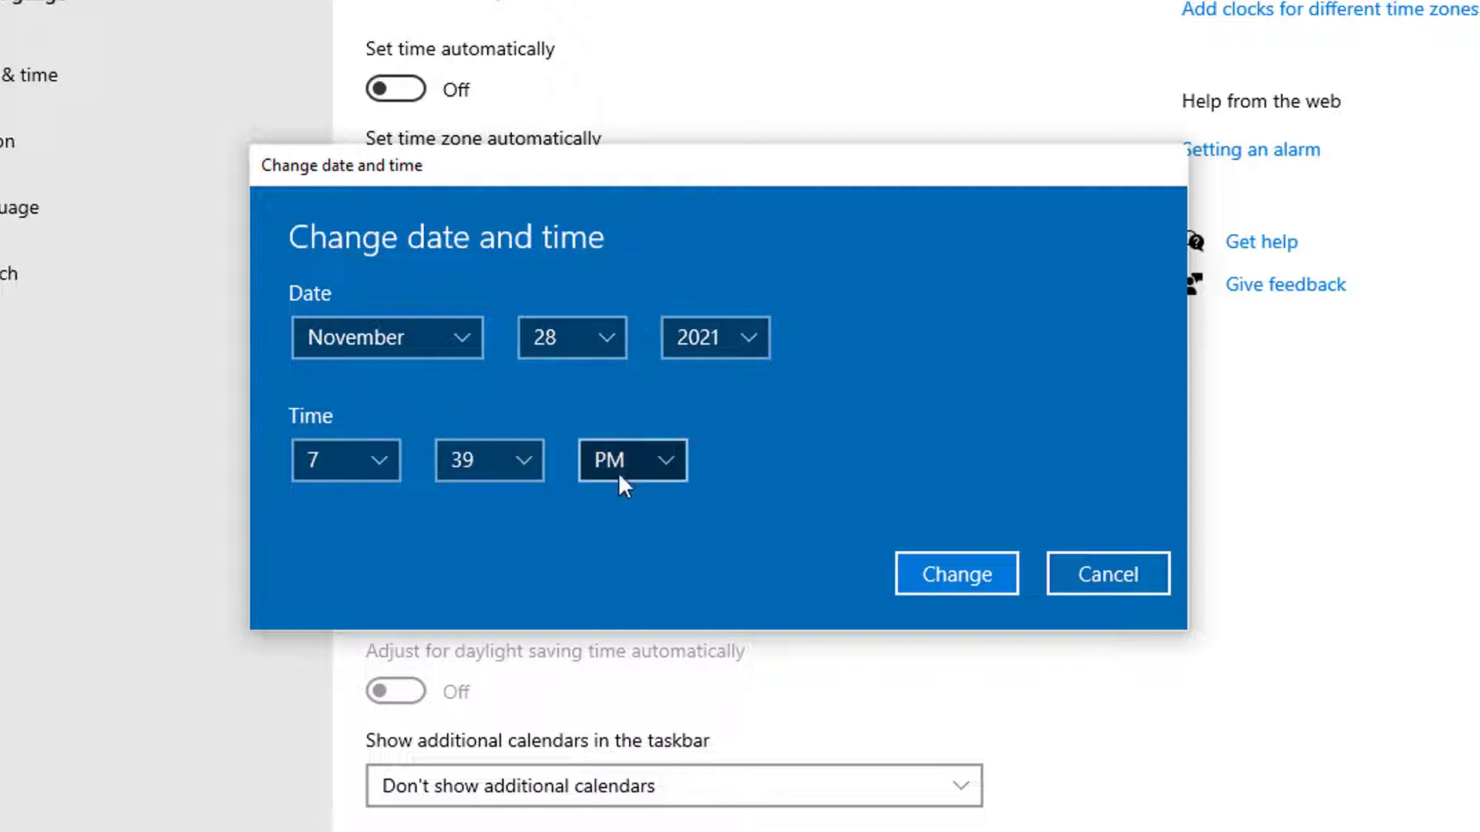
{"action": "left_click", "coordinate": [955, 573]}
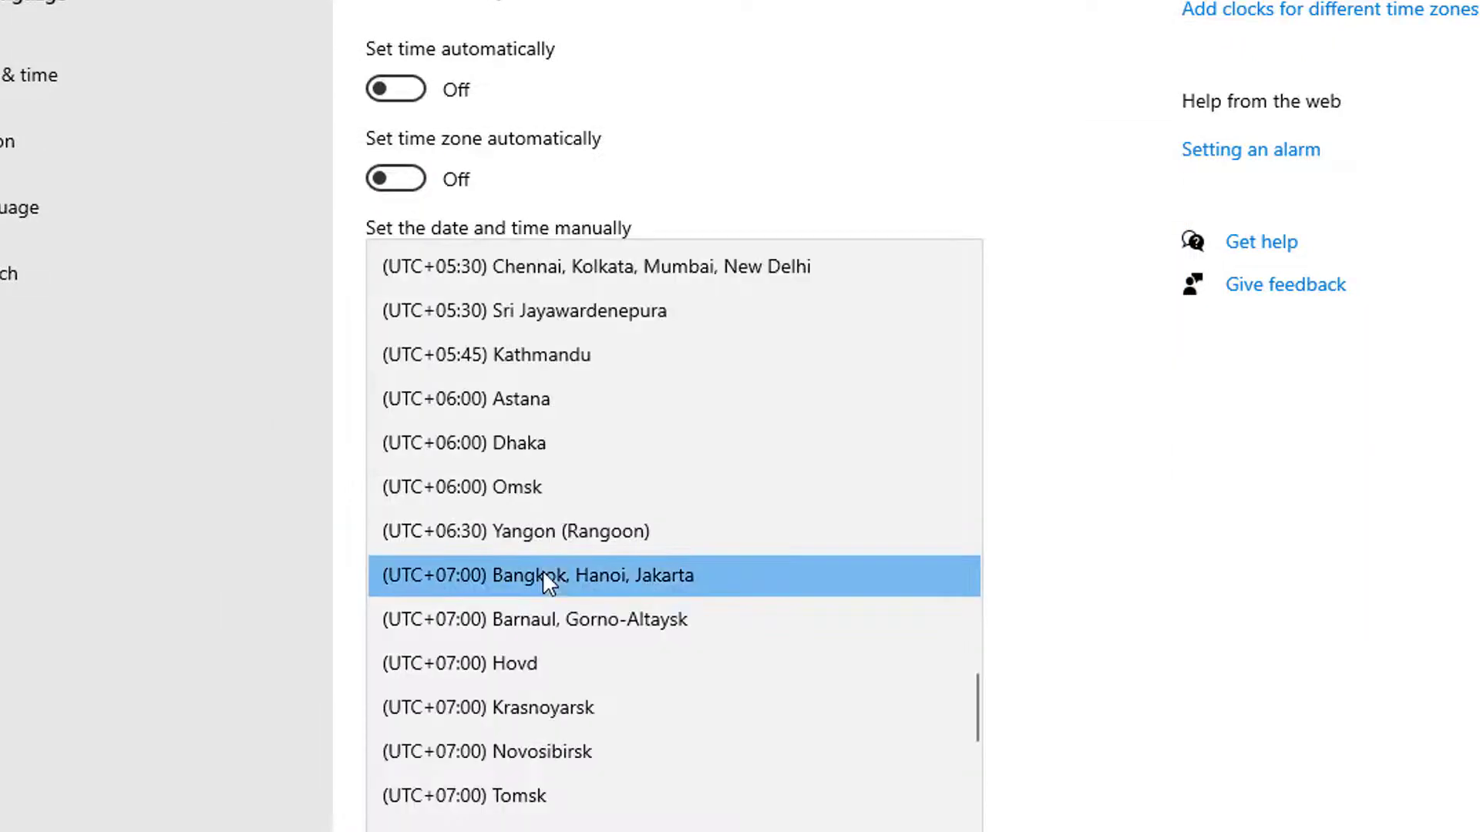
{"action": "left_click", "coordinate": [533, 576]}
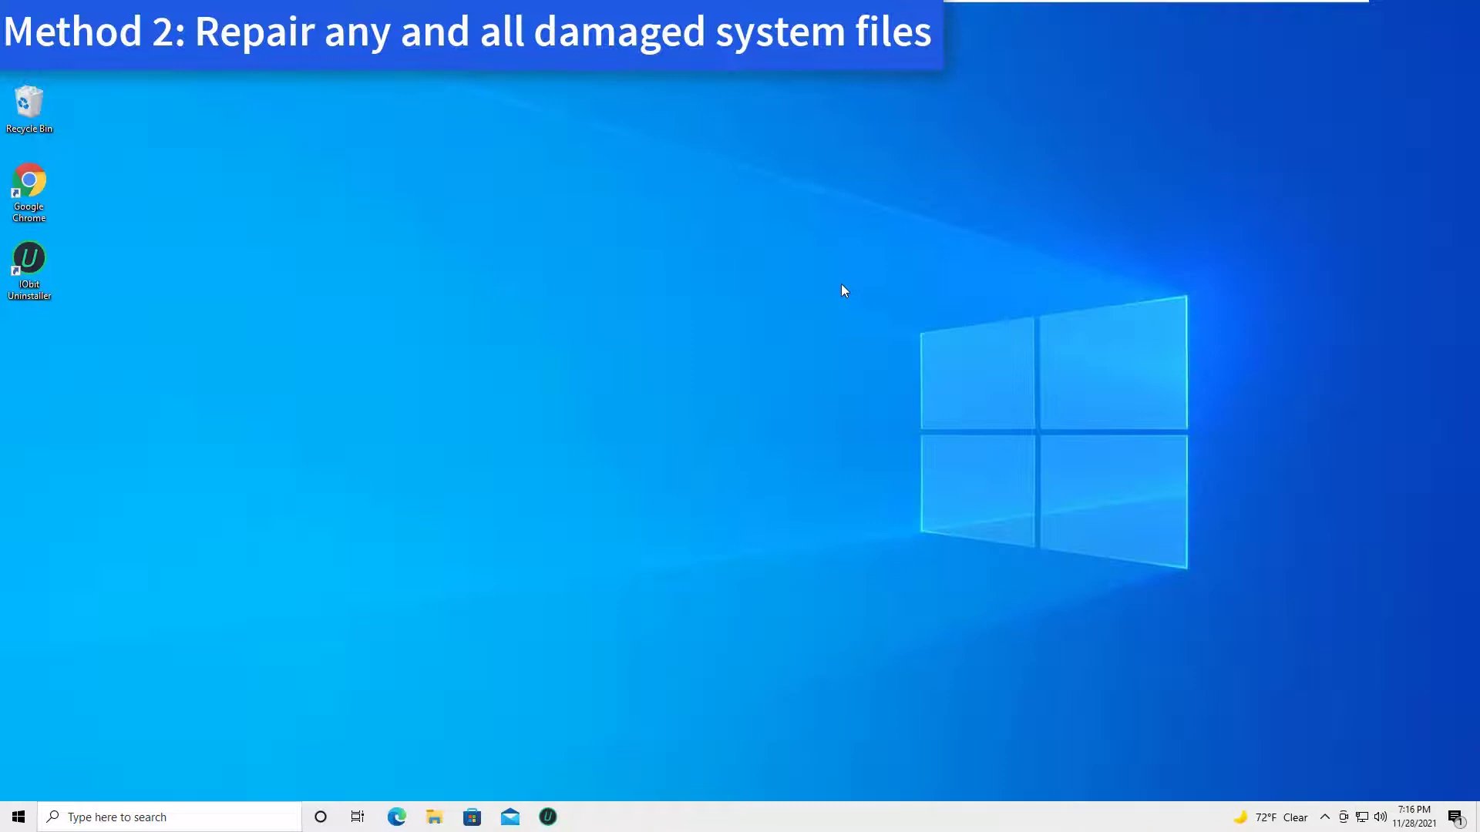
{"action": "mouse_move", "coordinate": [840, 288]}
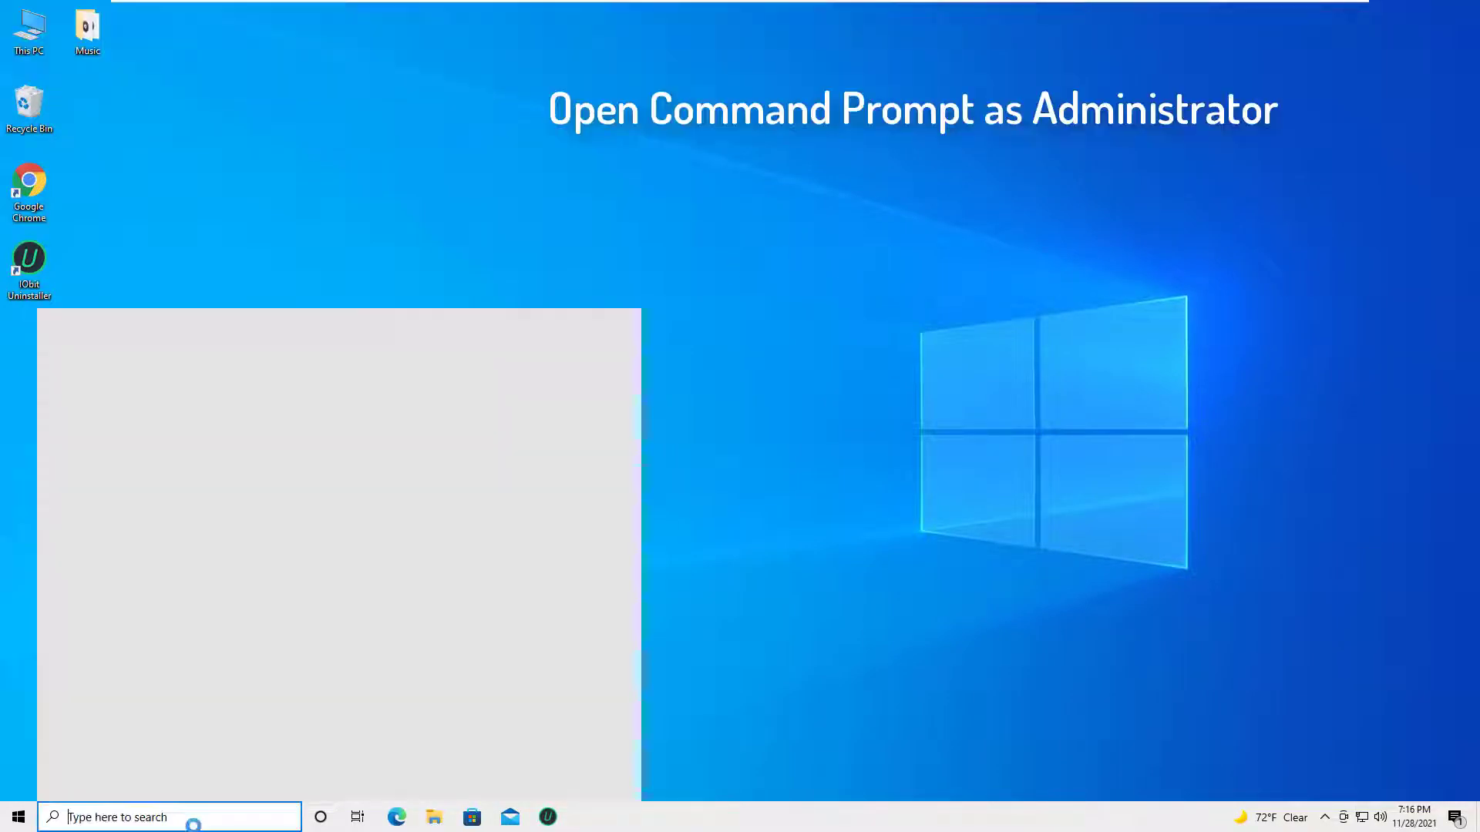
Search for cmd and bring up Command Prompt's launch options
{"action": "type", "text": "cmd"}
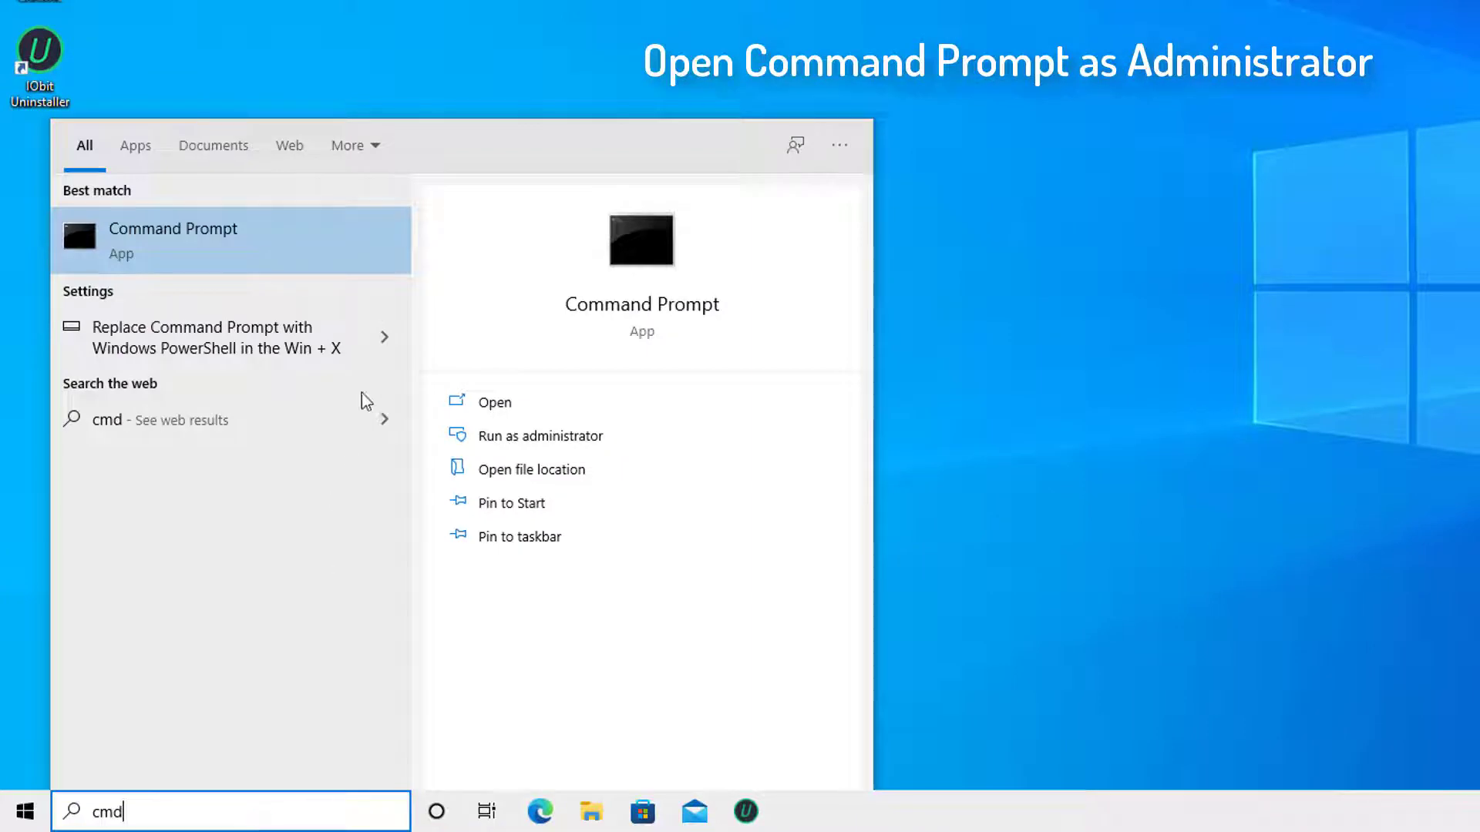
{"action": "right_click", "coordinate": [172, 239]}
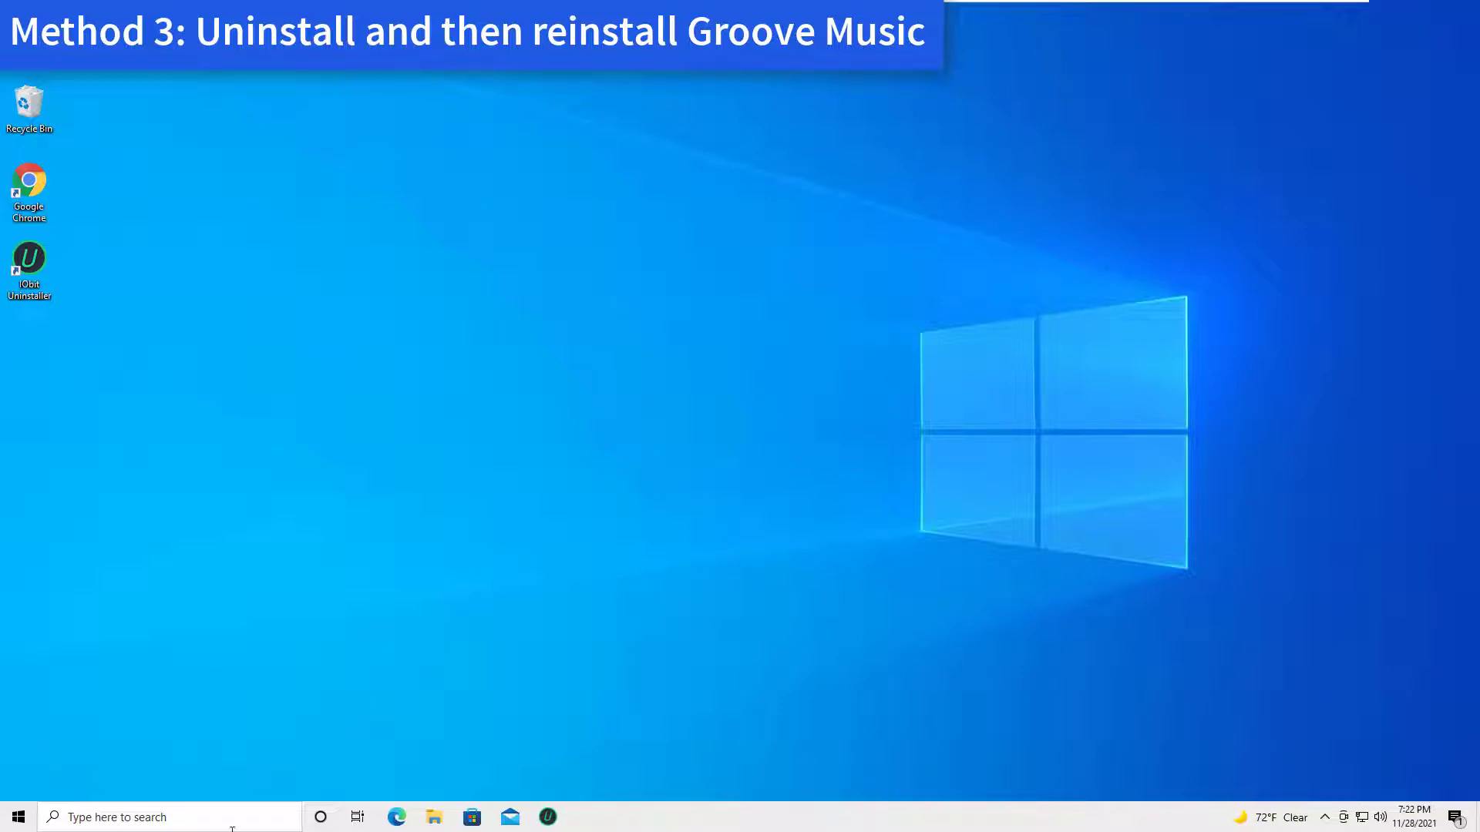
Run Get-AppxPackage *zunemusic* | Remove-AppxPackage in administrator PowerShell, then close it
{"action": "left_click", "coordinate": [169, 816]}
{"action": "type", "text": "powershell"}
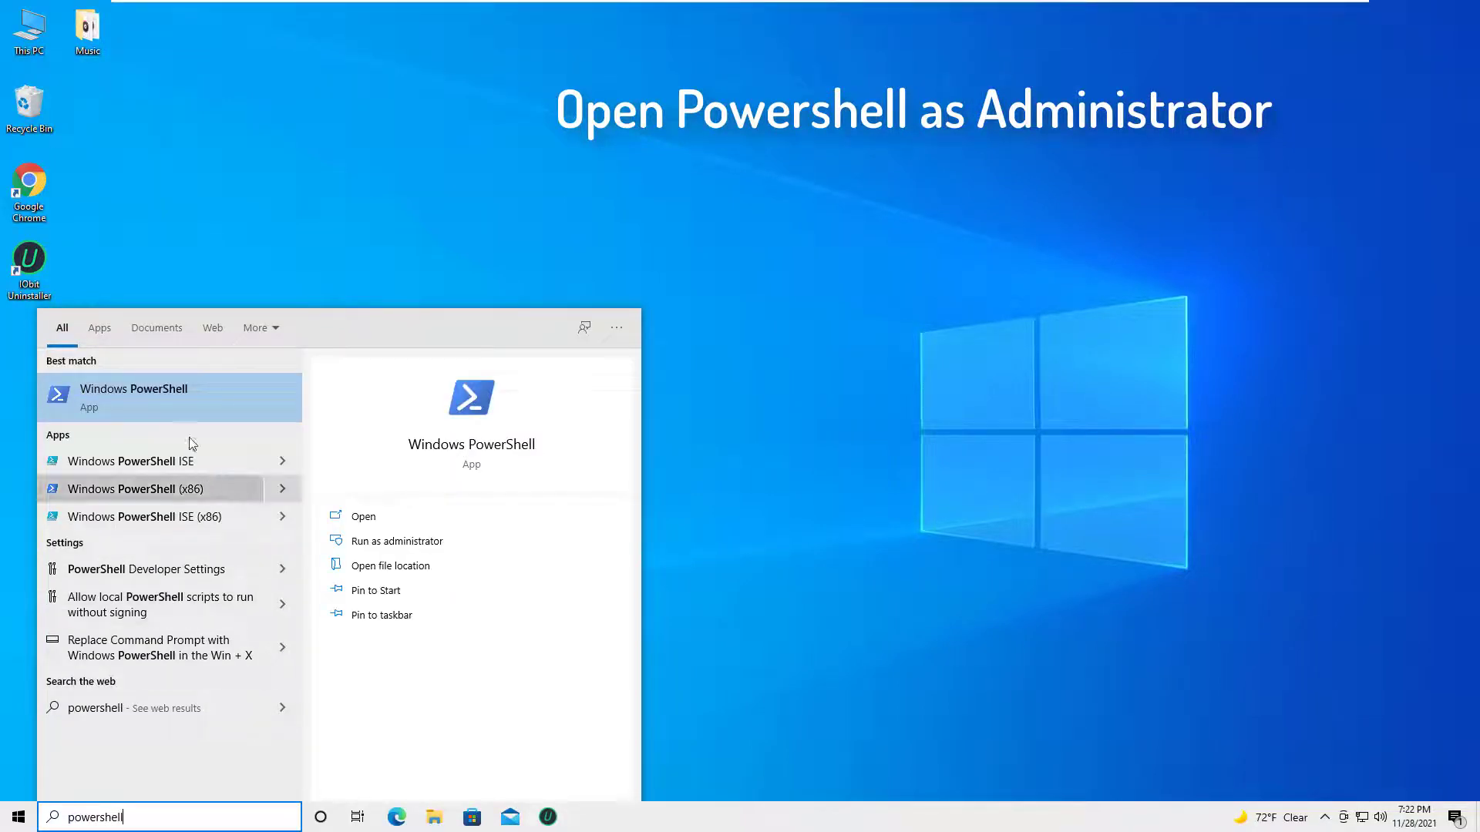
{"action": "right_click", "coordinate": [135, 396]}
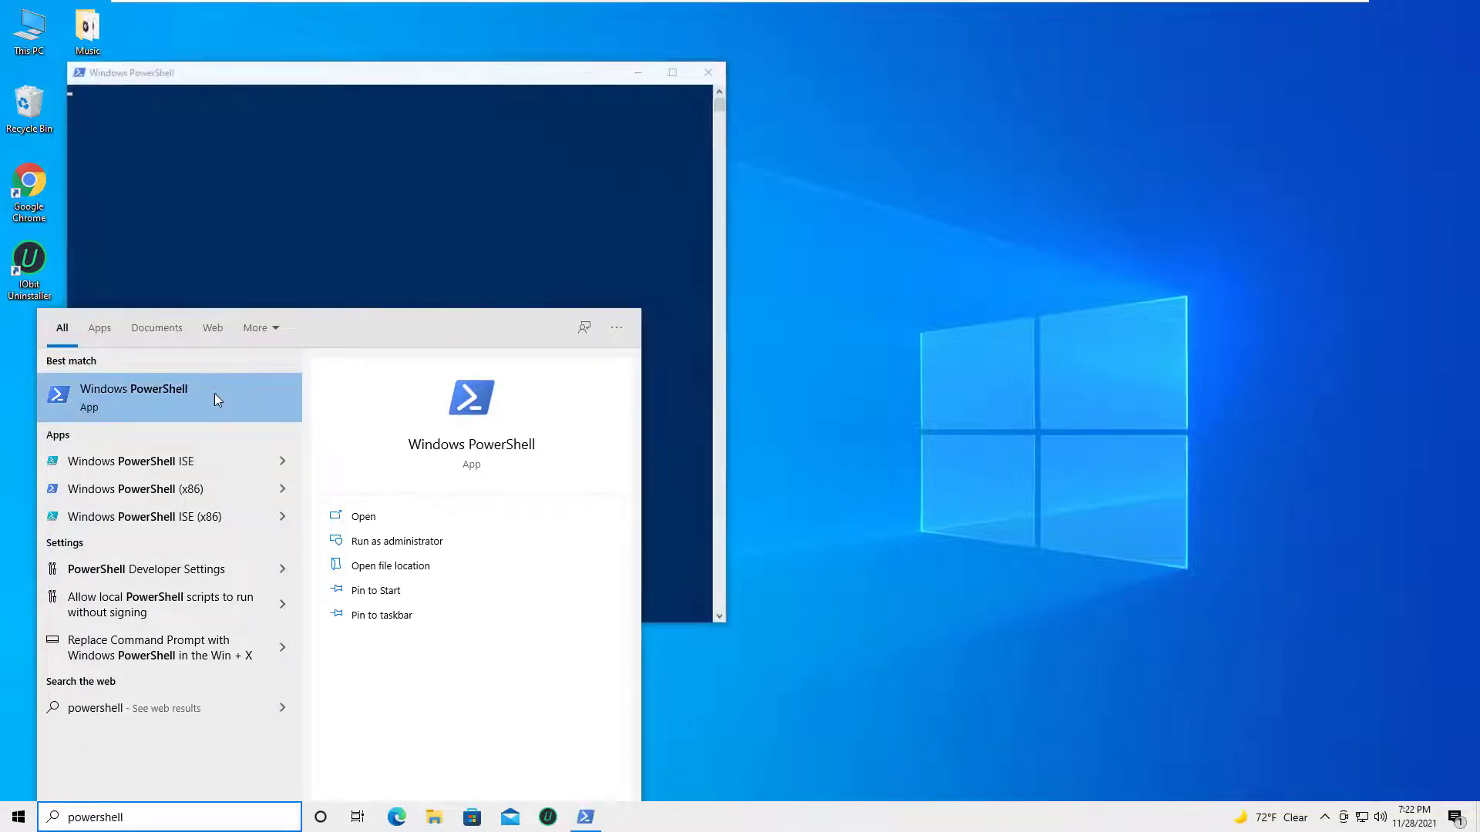
{"action": "left_click", "coordinate": [396, 541]}
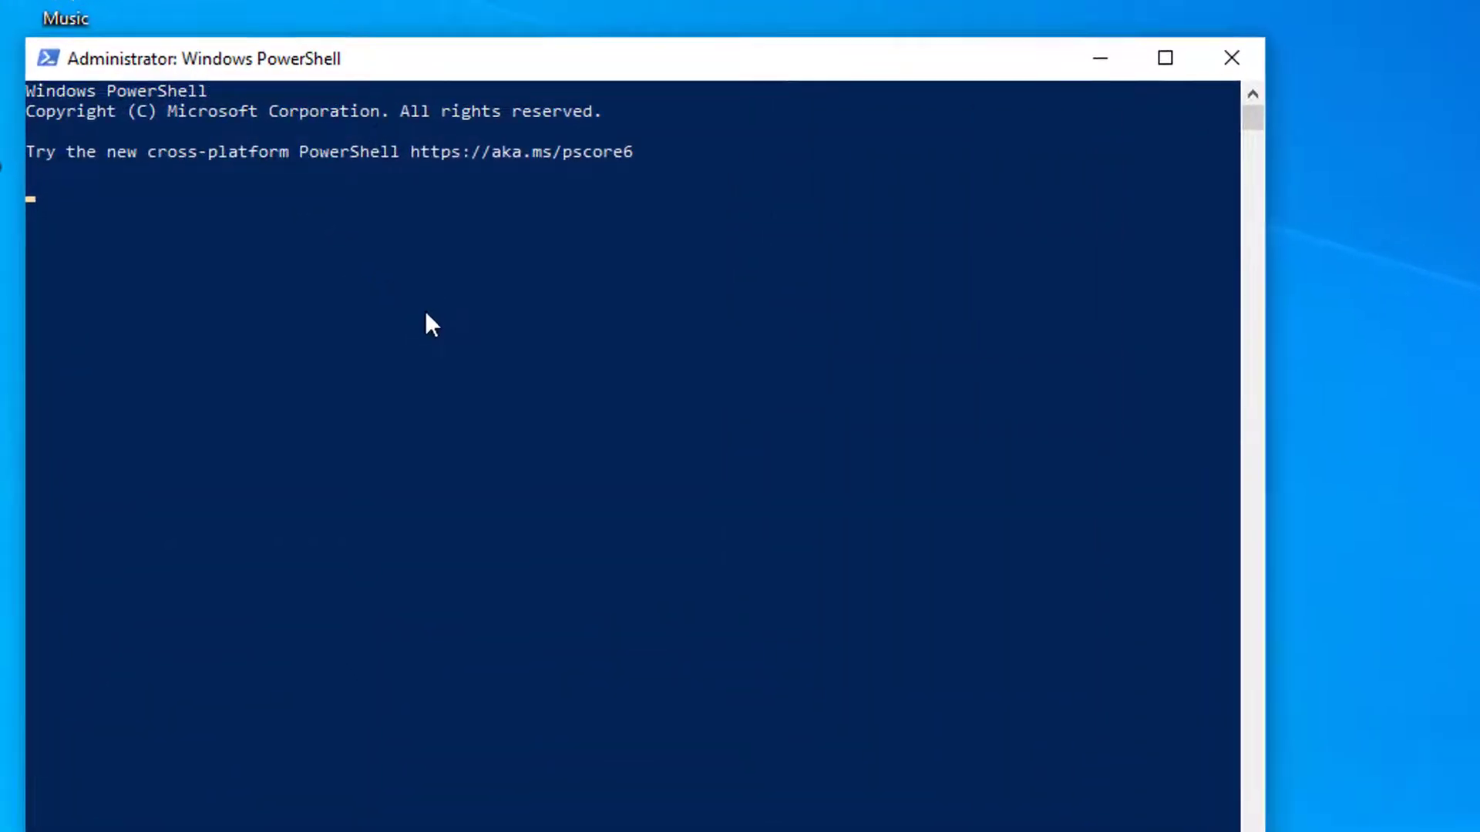
{"action": "type", "text": "Get-AppxPackage *zunemusic* | Remove-AppxPackage"}
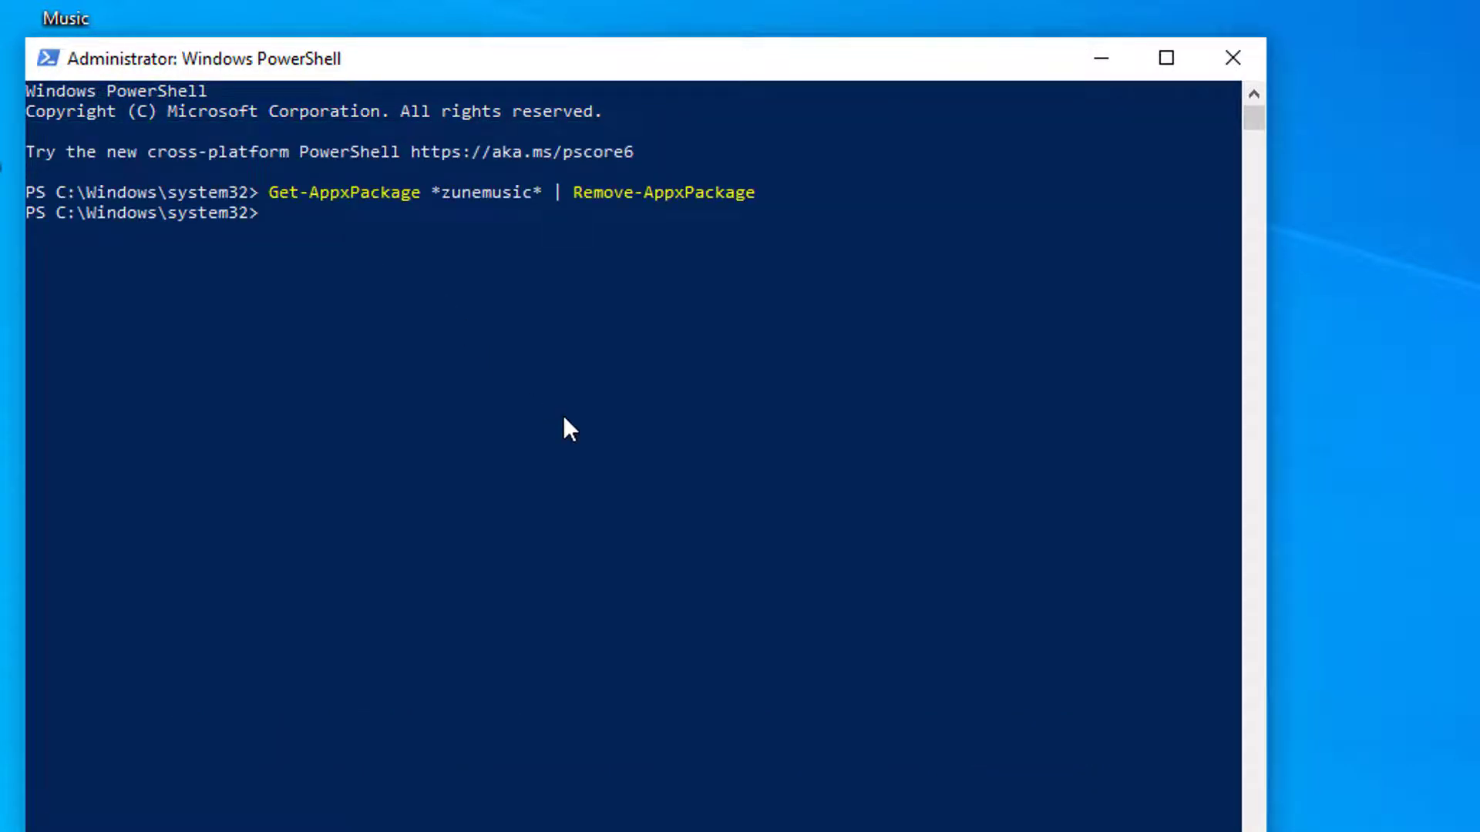
{"action": "left_click", "coordinate": [1232, 58]}
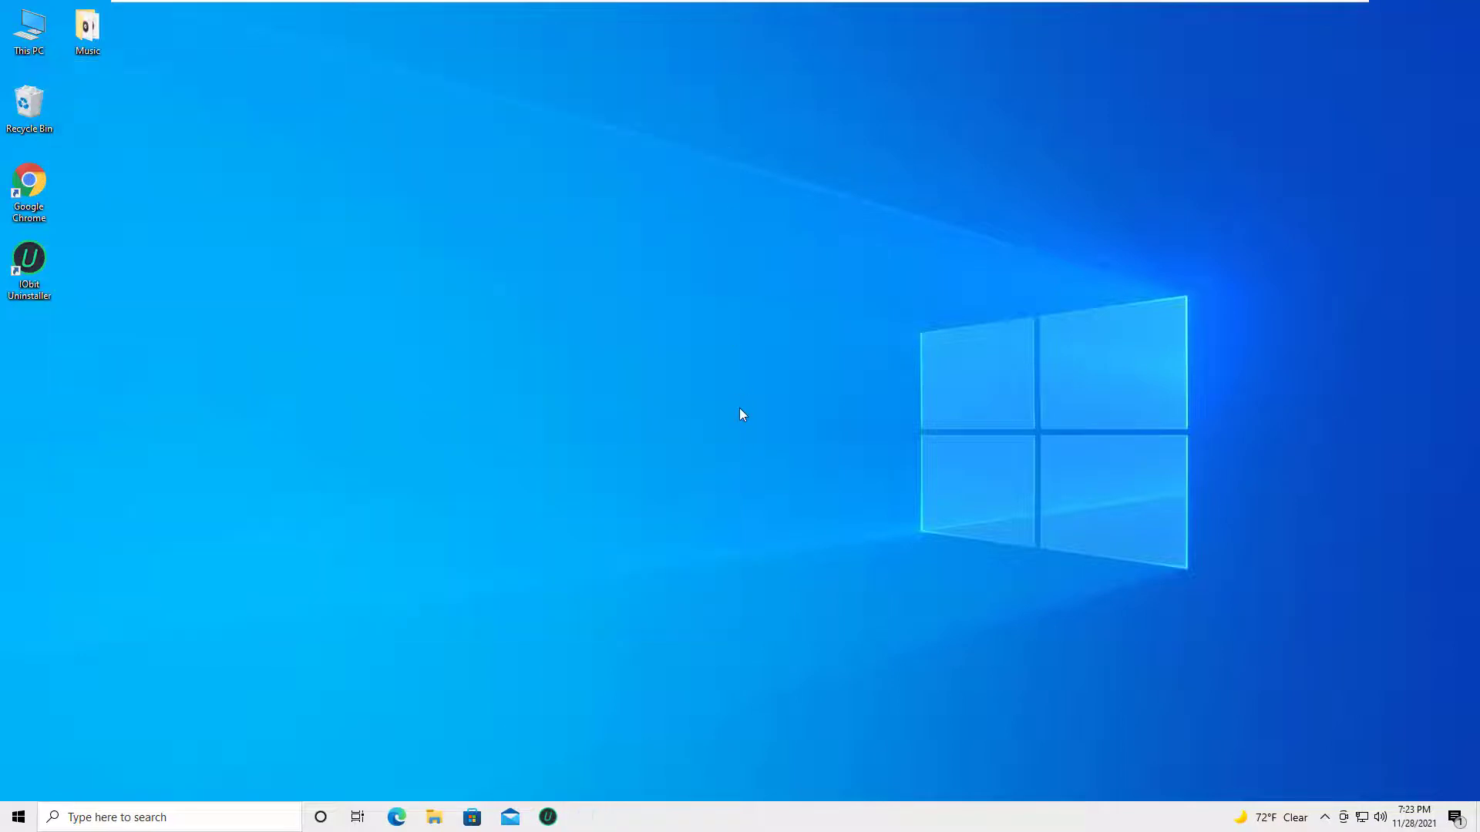
Re-register all app packages in administrator PowerShell, close it, and search for 'groove Music'
{"action": "left_click", "coordinate": [142, 816]}
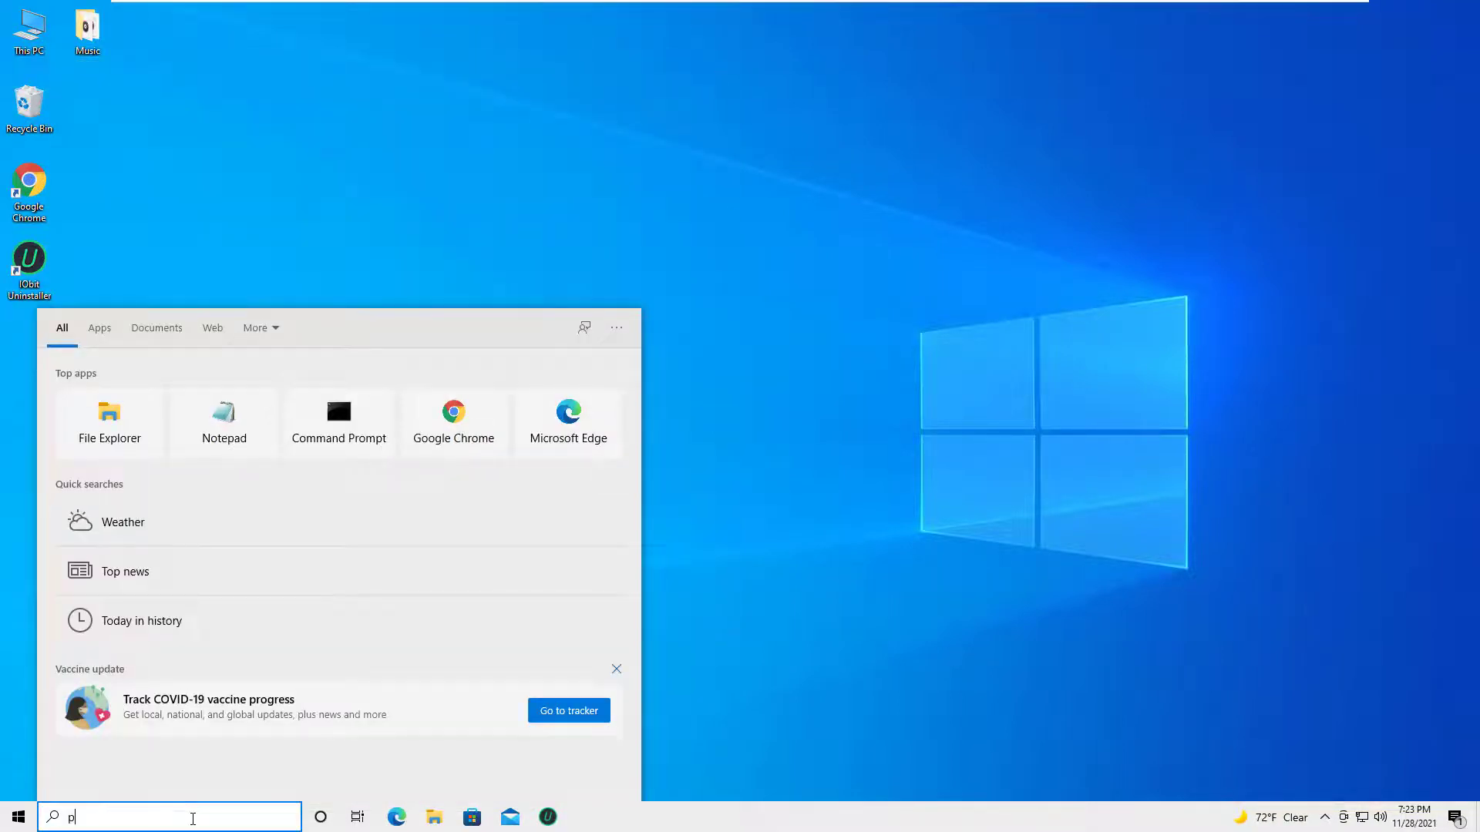
{"action": "type", "text": "owershell"}
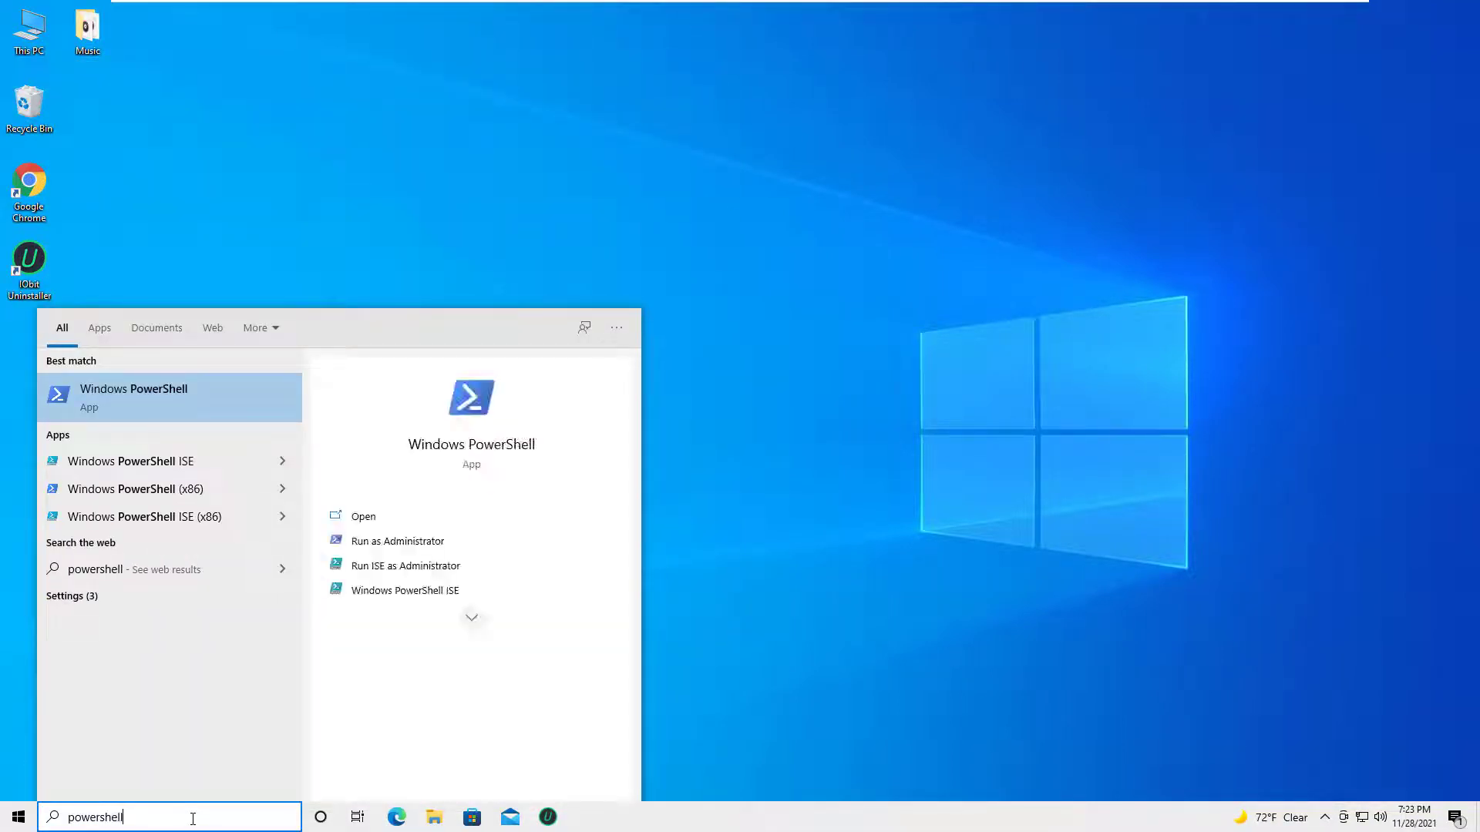
{"action": "right_click", "coordinate": [134, 396]}
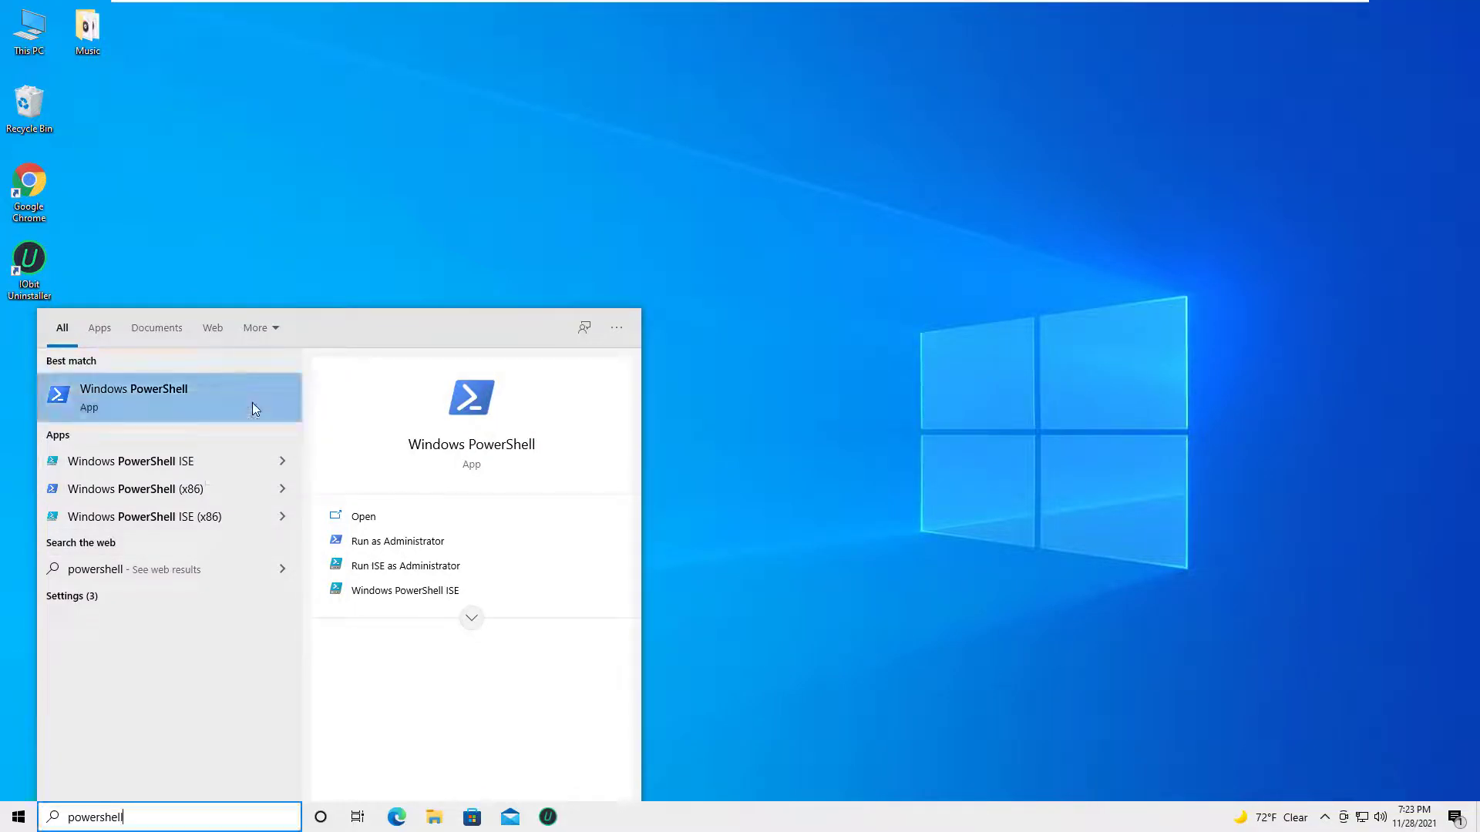
{"action": "left_click", "coordinate": [397, 541]}
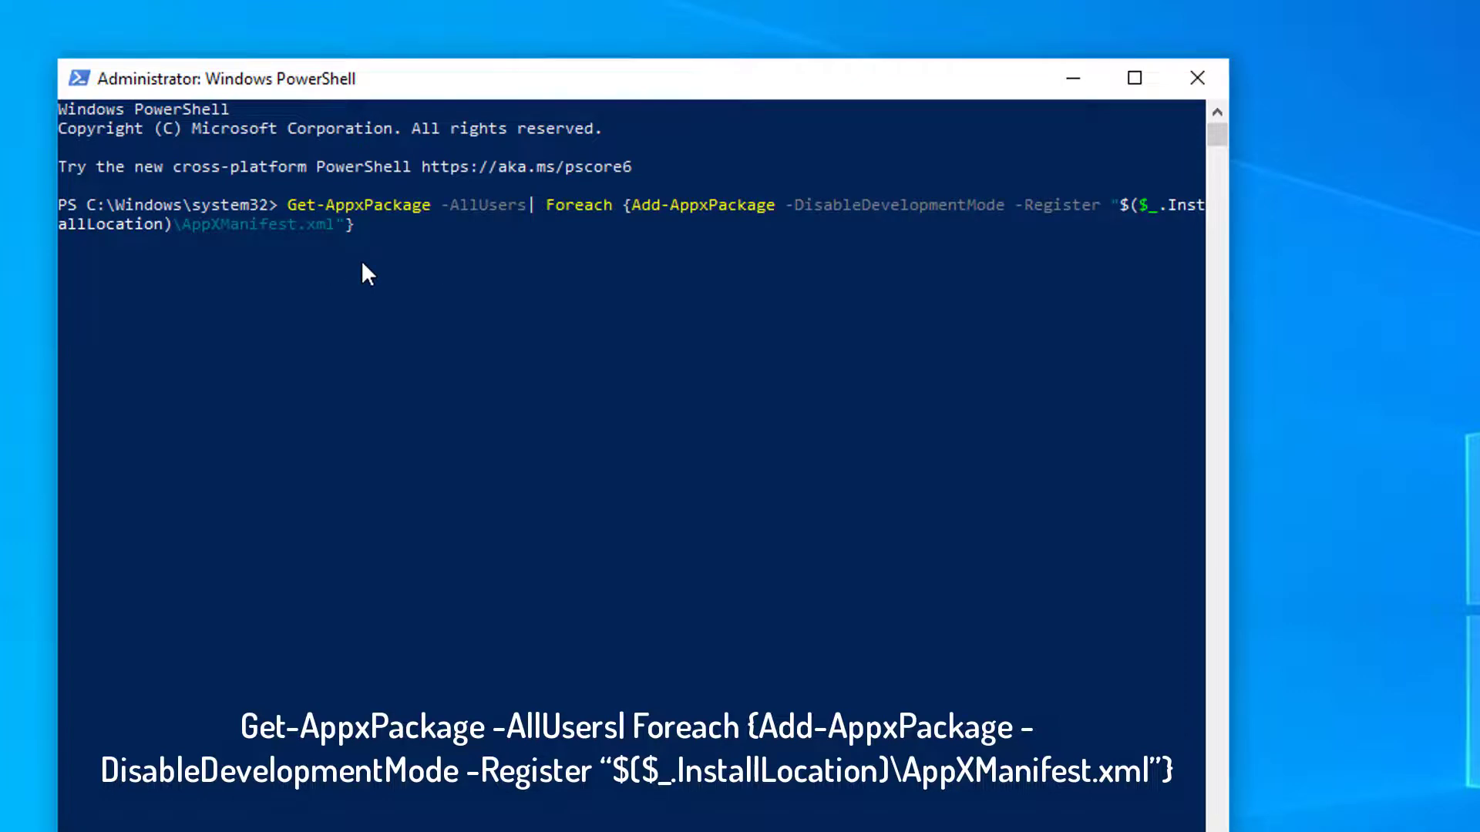
{"action": "mouse_move", "coordinate": [470, 274]}
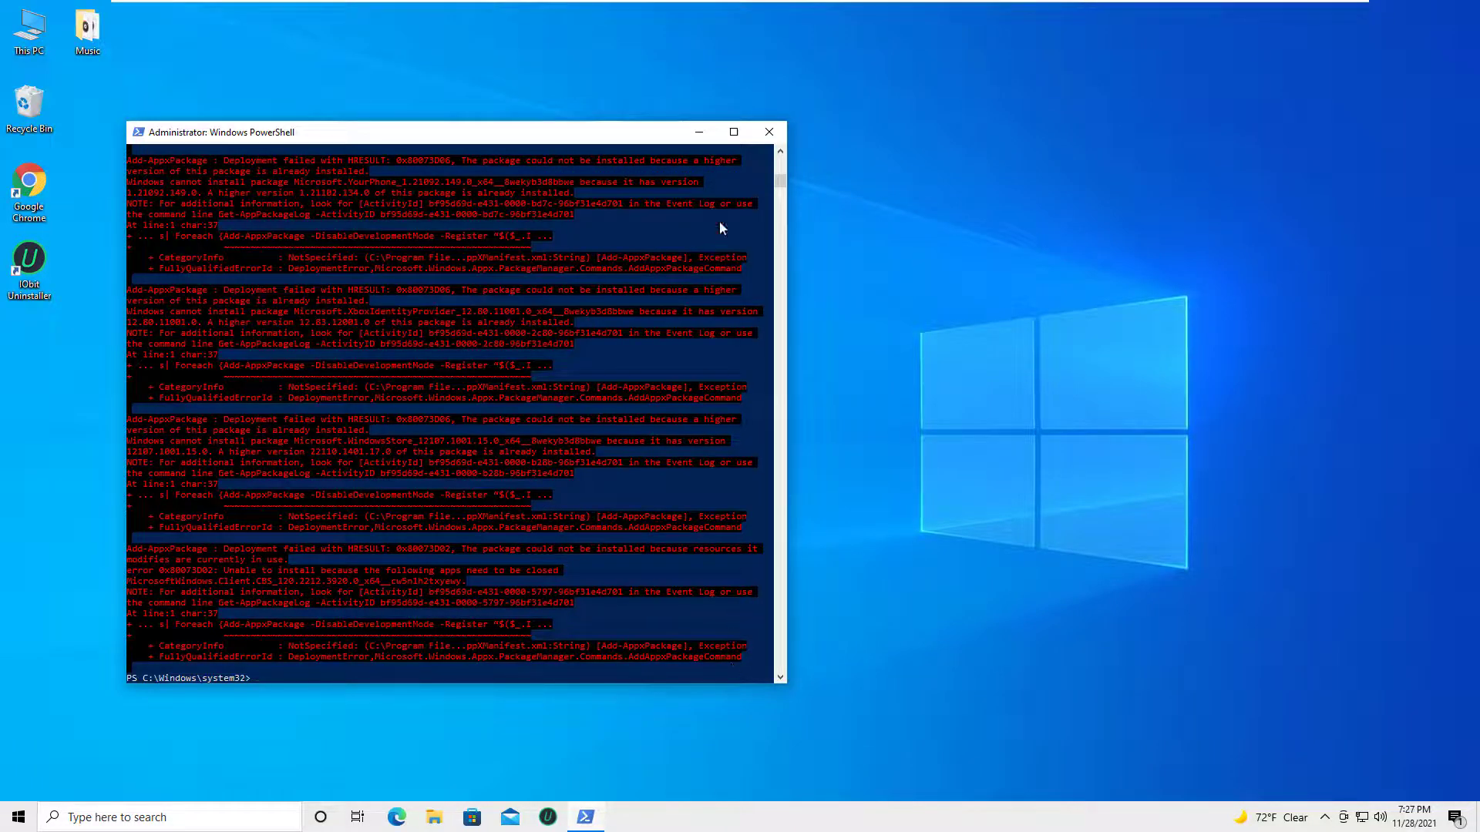
{"action": "left_click", "coordinate": [768, 131]}
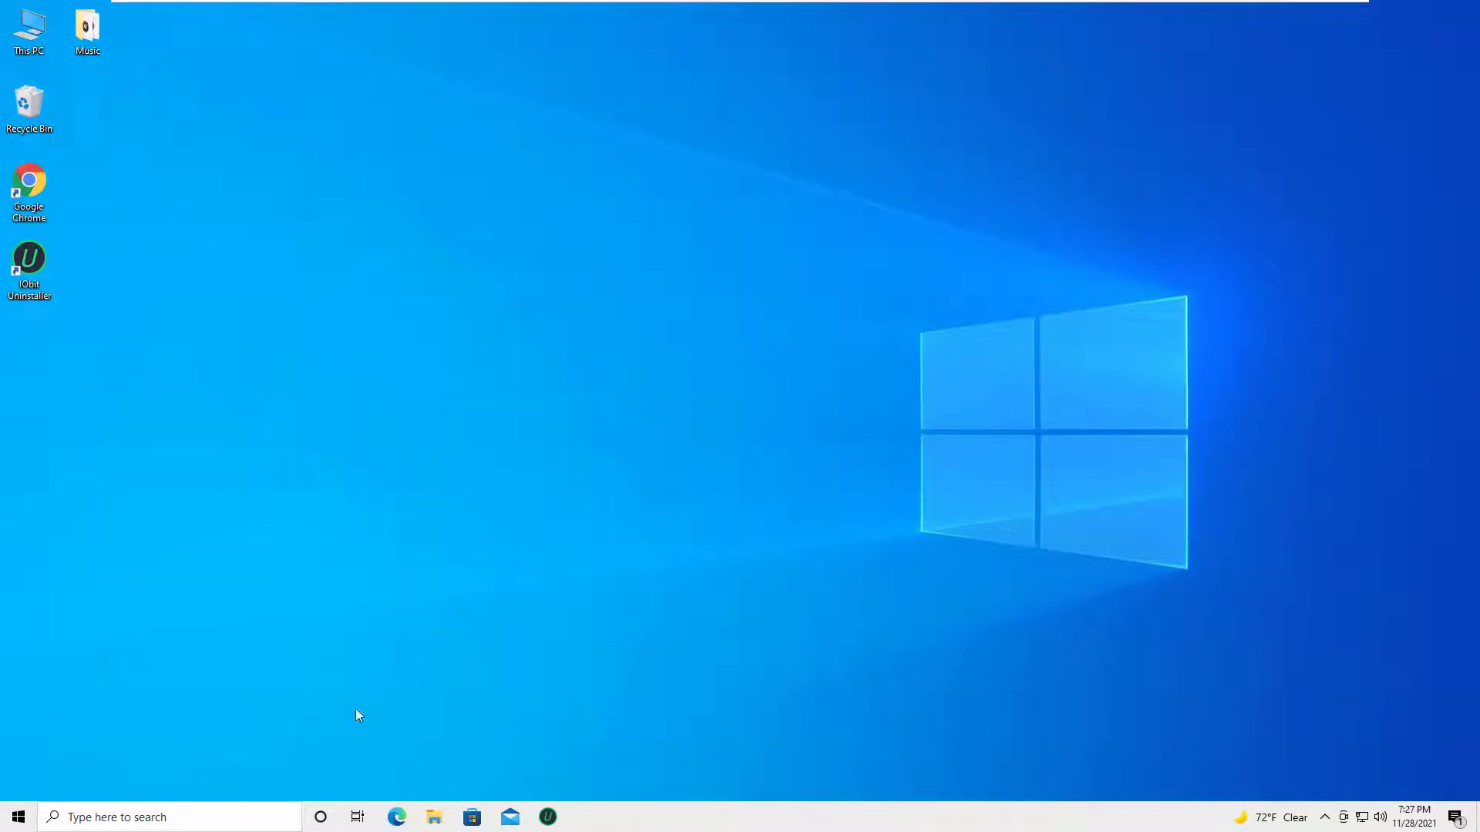
{"action": "type", "text": "groove Music"}
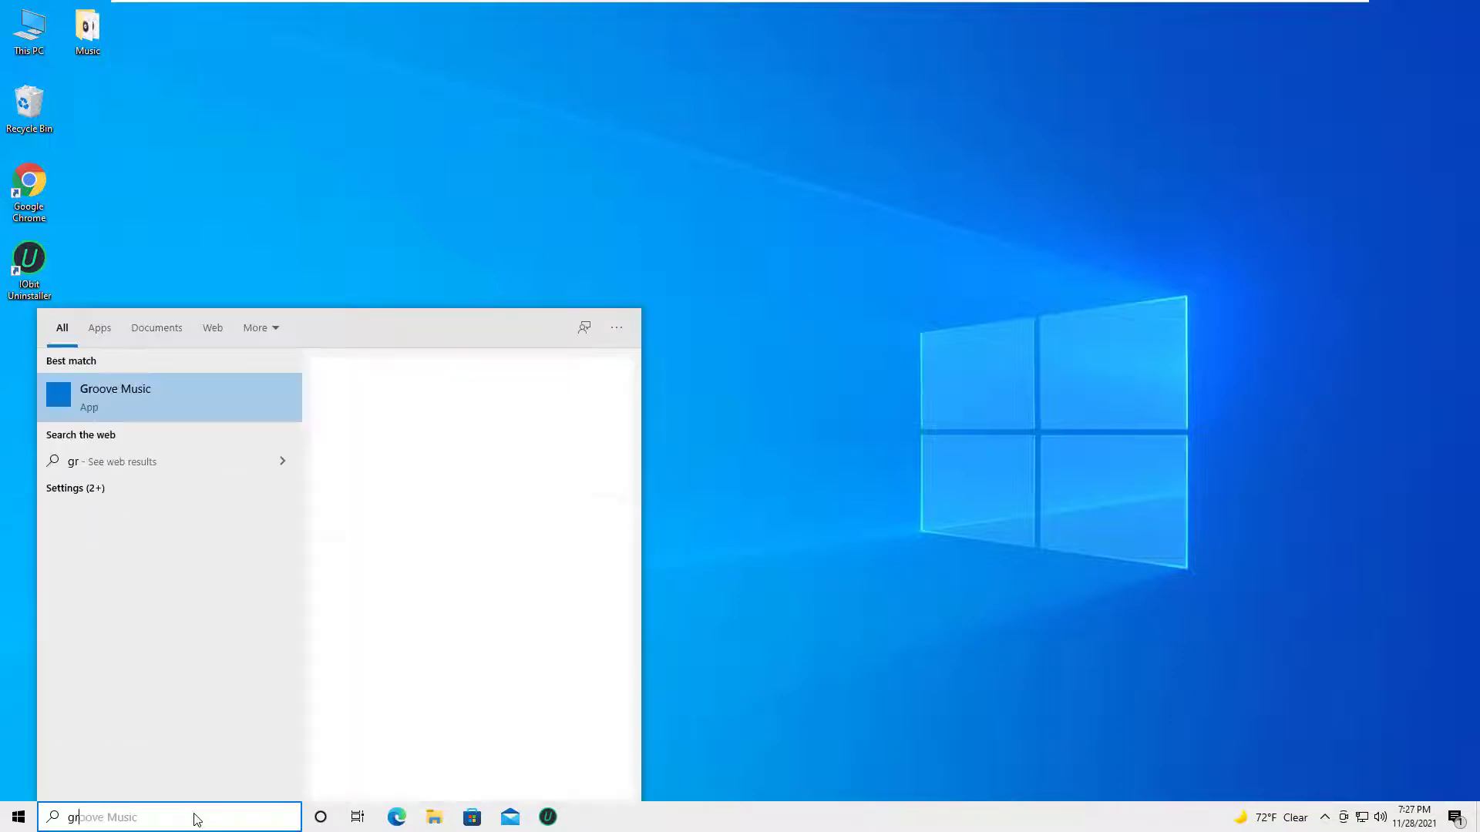